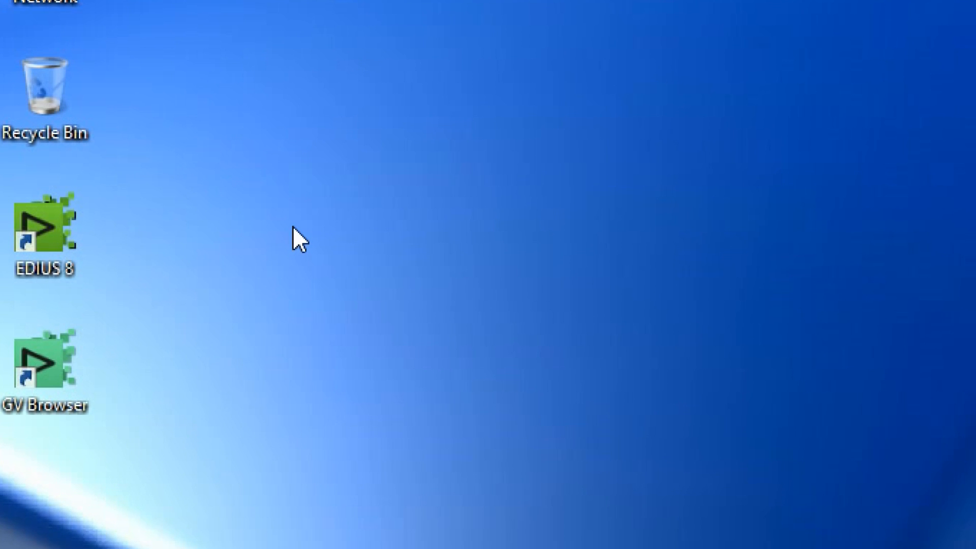
mouse_move(81, 394)
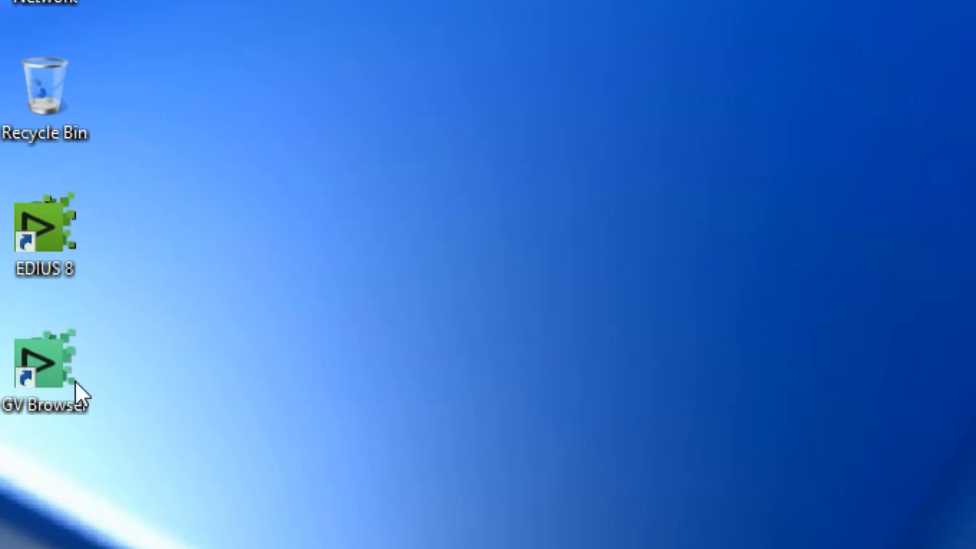
- Select the EDIUS 8 and GV Browser shortcuts, then launch EDIUS 8 from the desktop
click(45, 230)
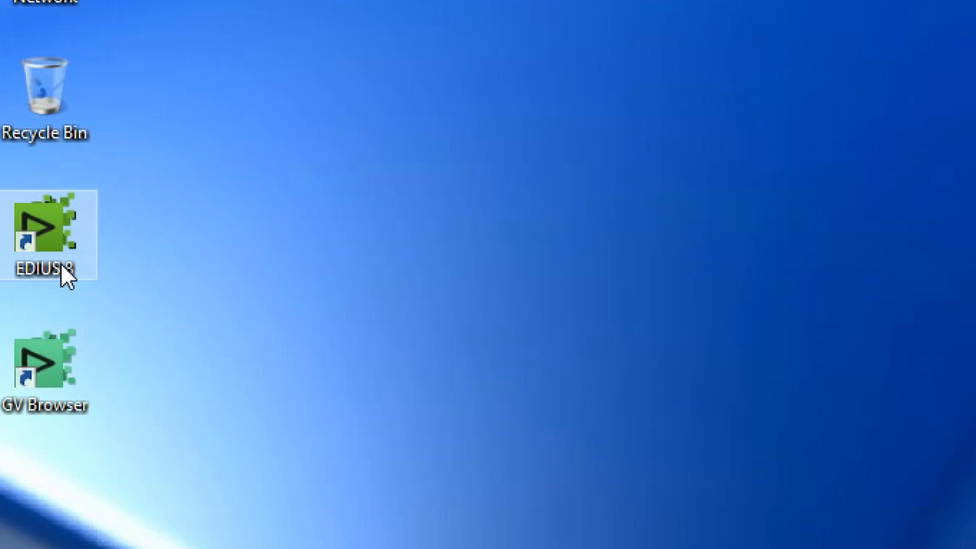
click(43, 365)
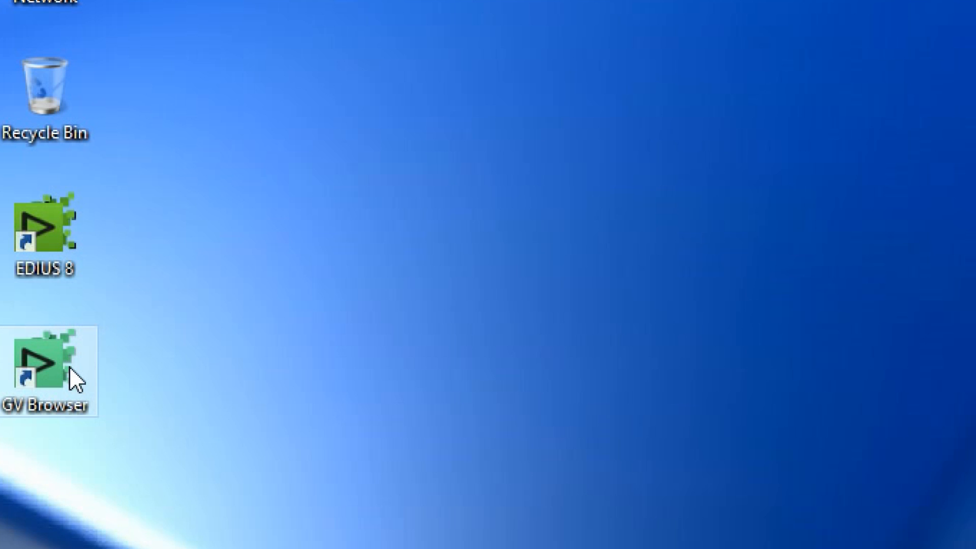
double_click(40, 364)
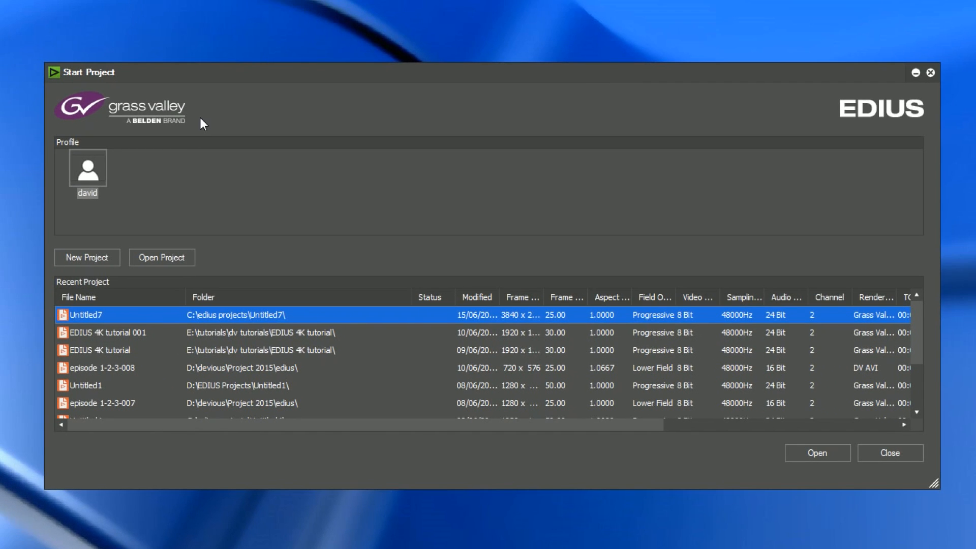
- Start the new project Untitled8 and pick its format from the Project Settings presets
click(87, 257)
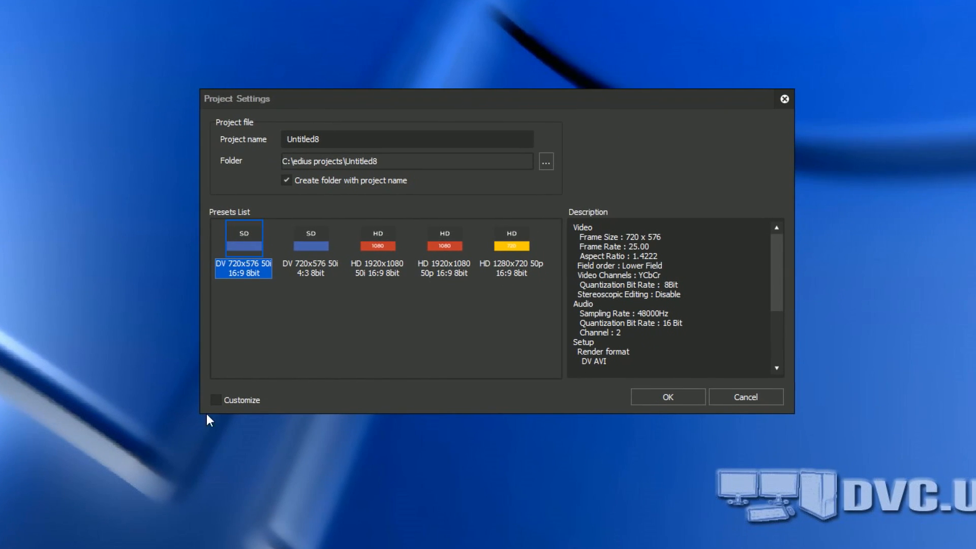
click(668, 396)
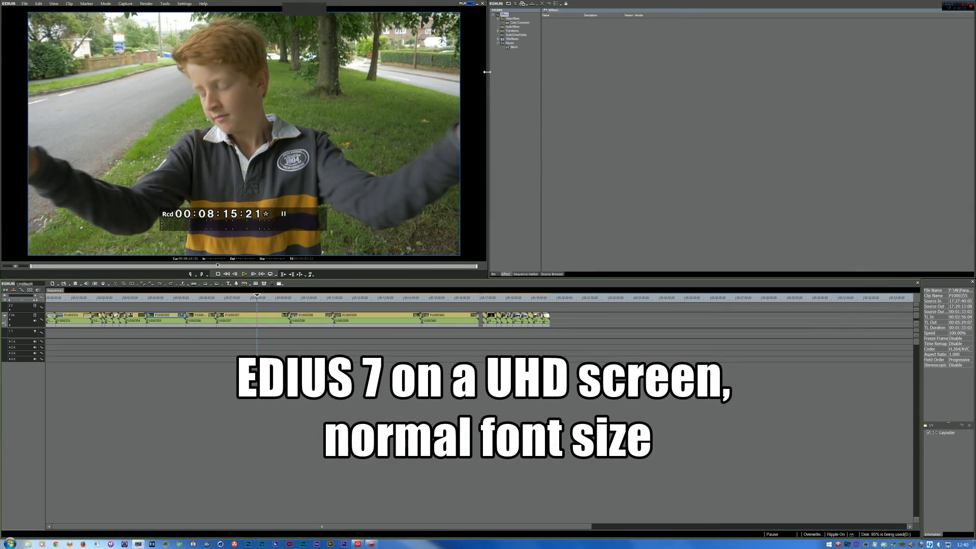
- Open a timeline clip's Properties and its Layouter crop and position settings
right_click(363, 316)
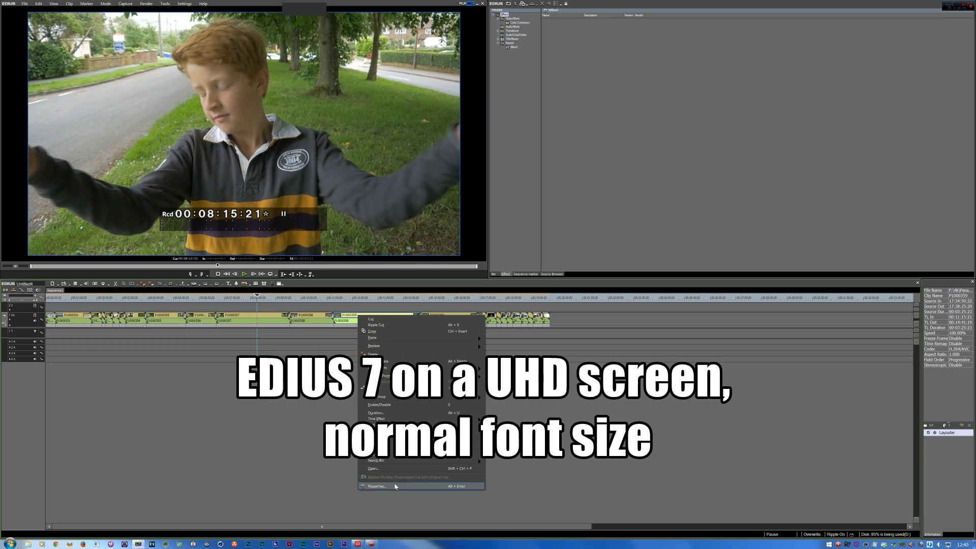
click(376, 486)
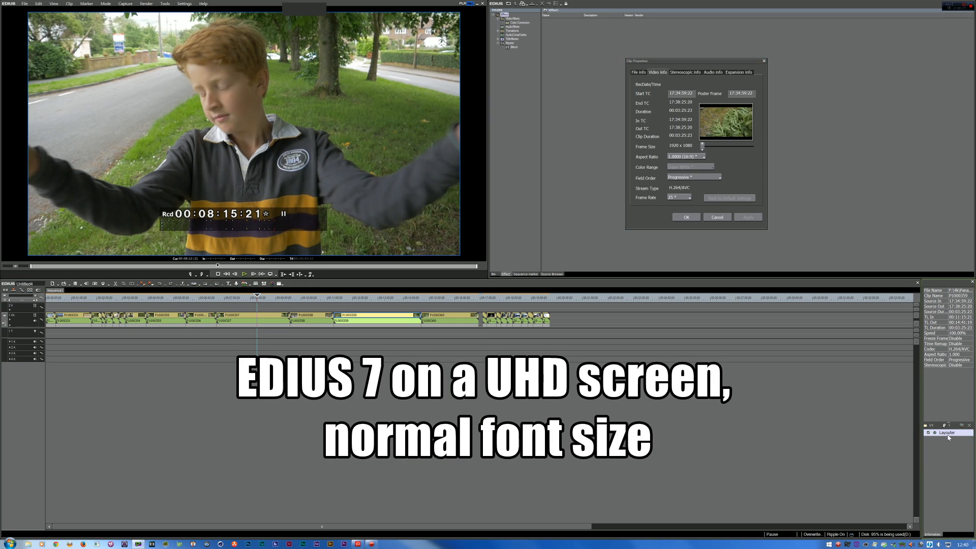
click(947, 432)
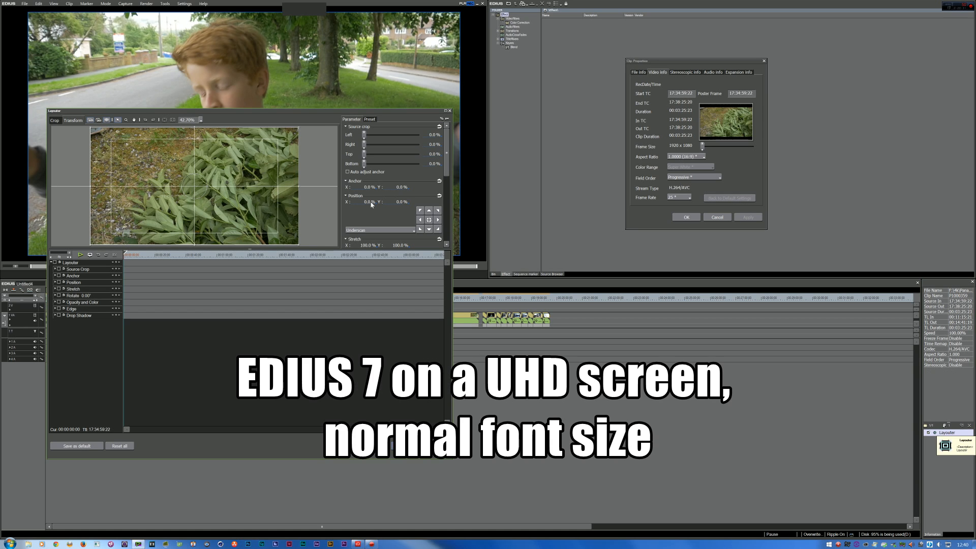
click(164, 3)
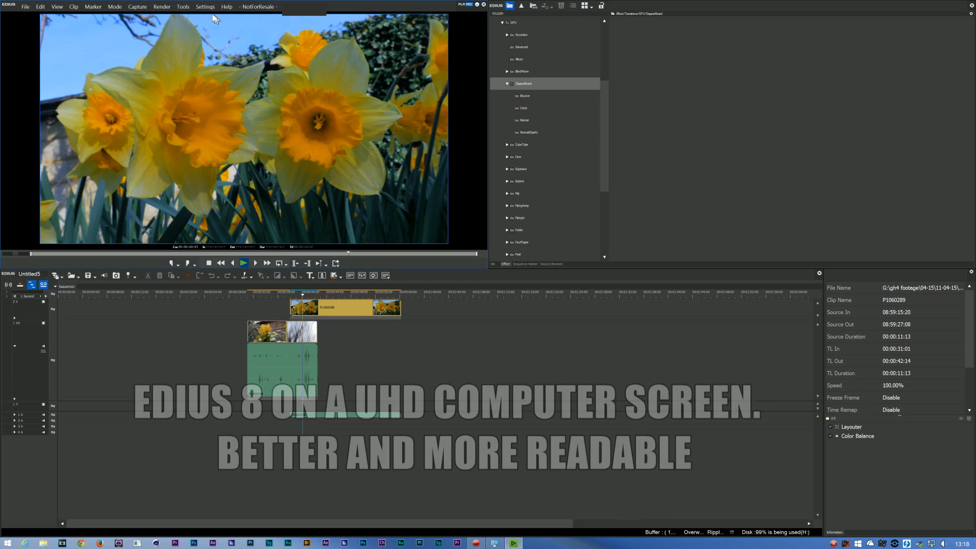
click(204, 6)
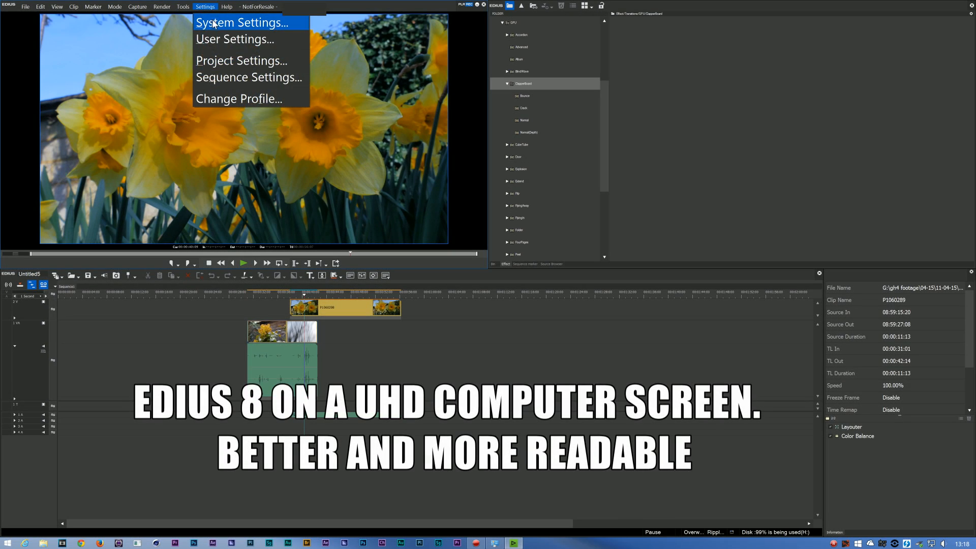
click(231, 39)
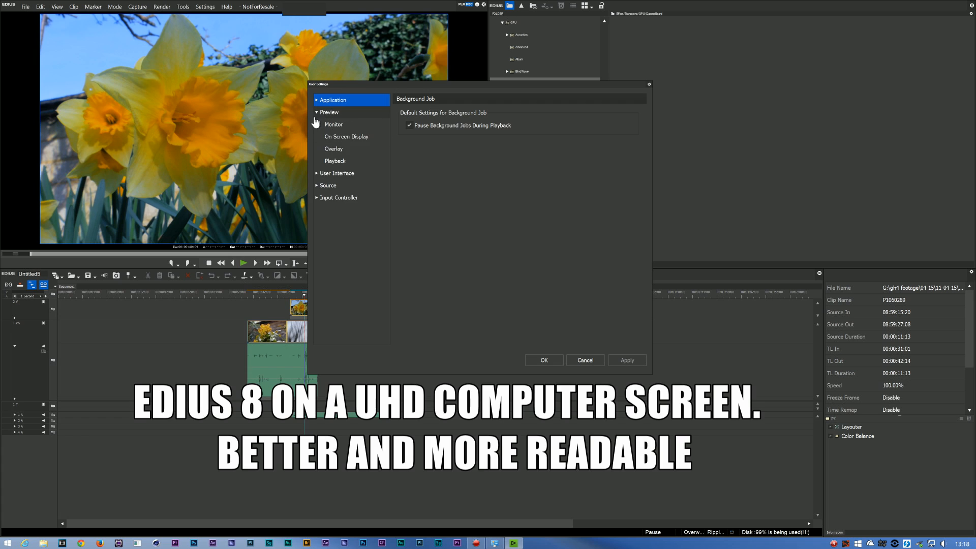
click(341, 234)
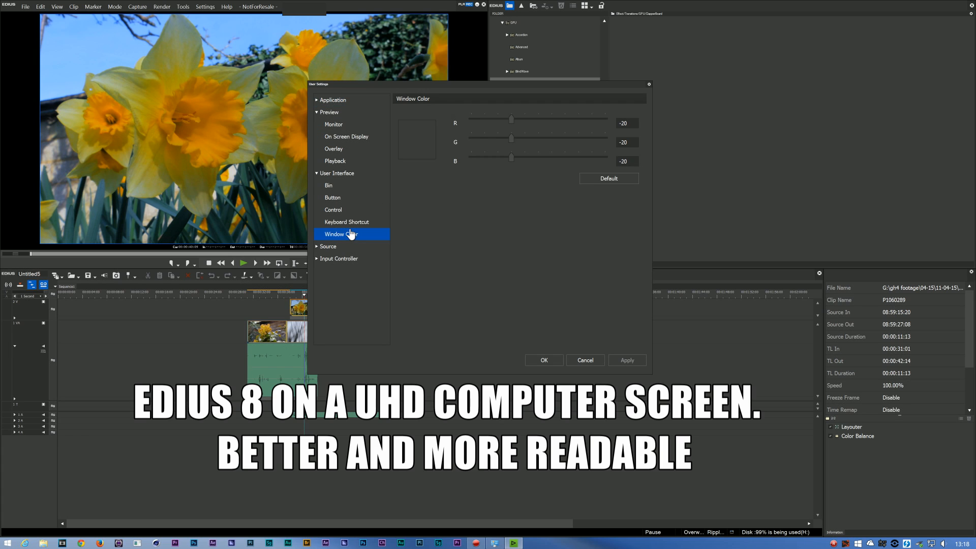
click(333, 210)
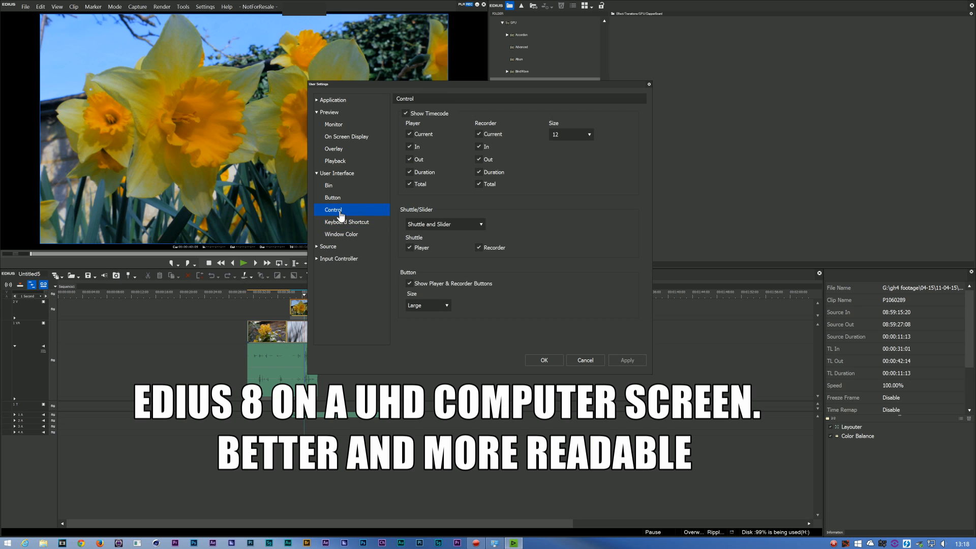
click(410, 283)
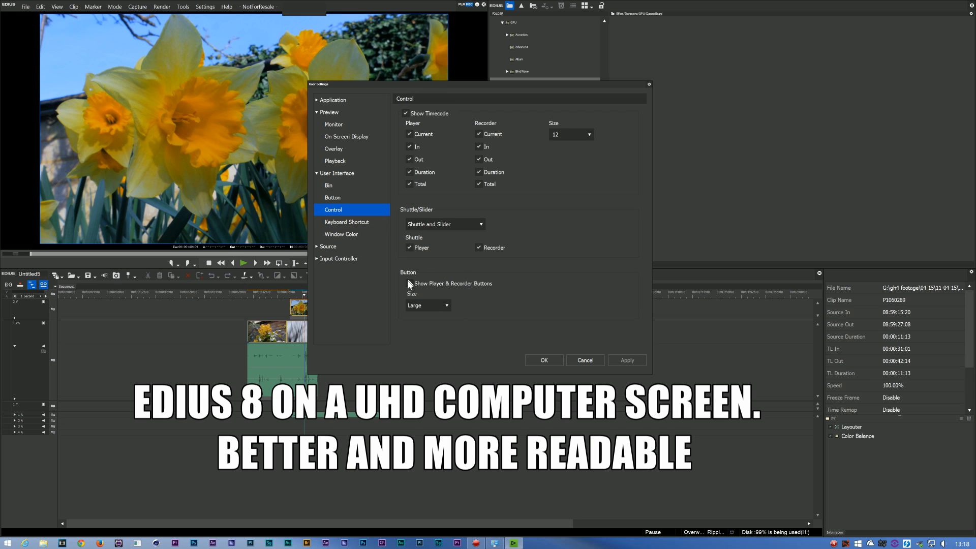
click(409, 283)
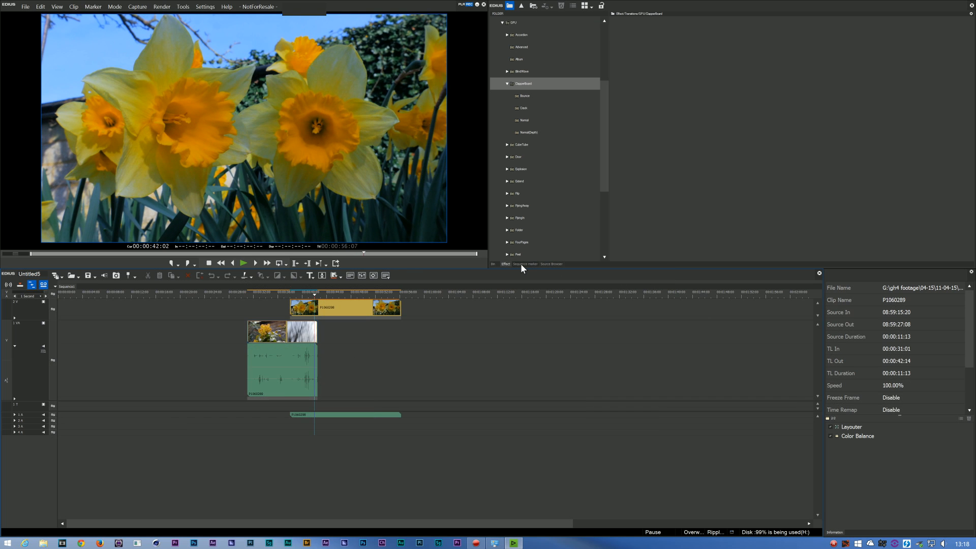
- Show the Bin palette of source clips and open the Settings menu
click(551, 264)
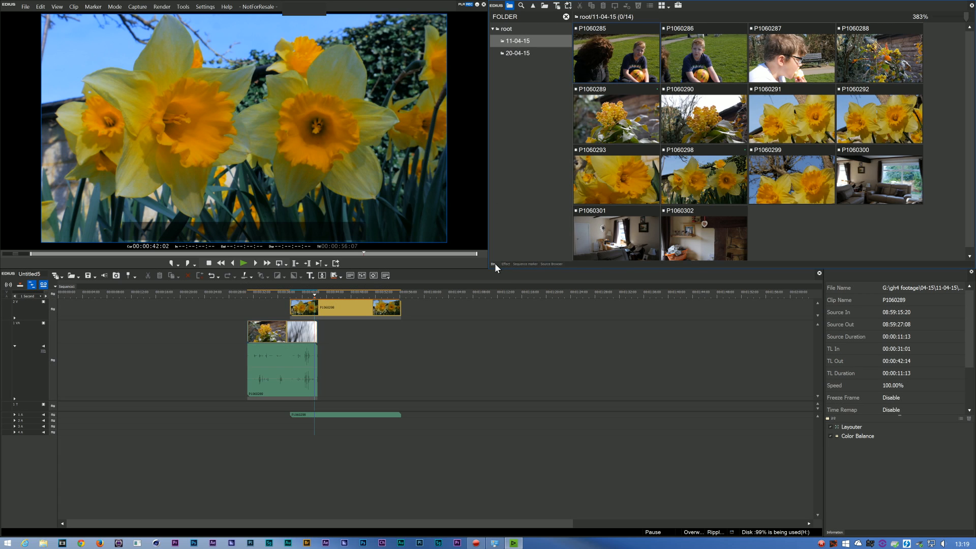
click(204, 6)
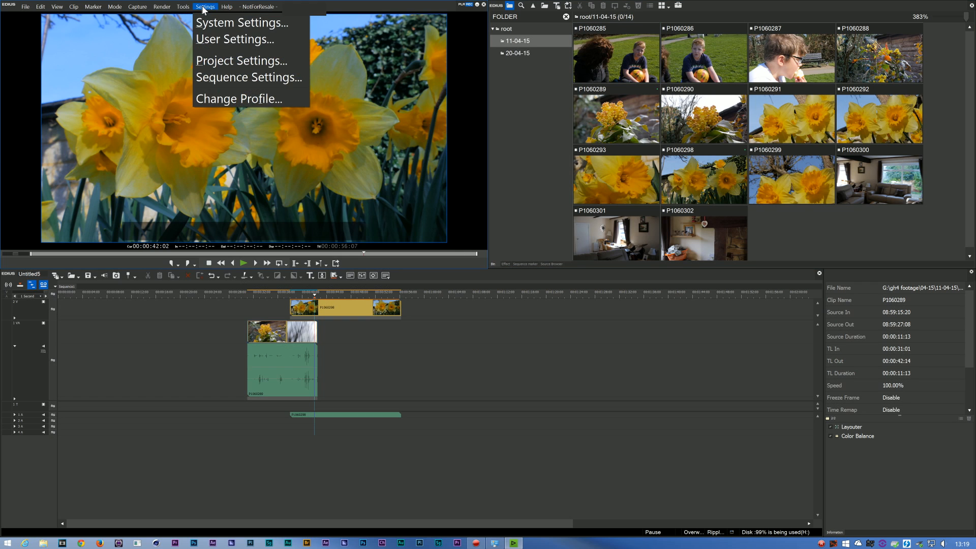
click(93, 6)
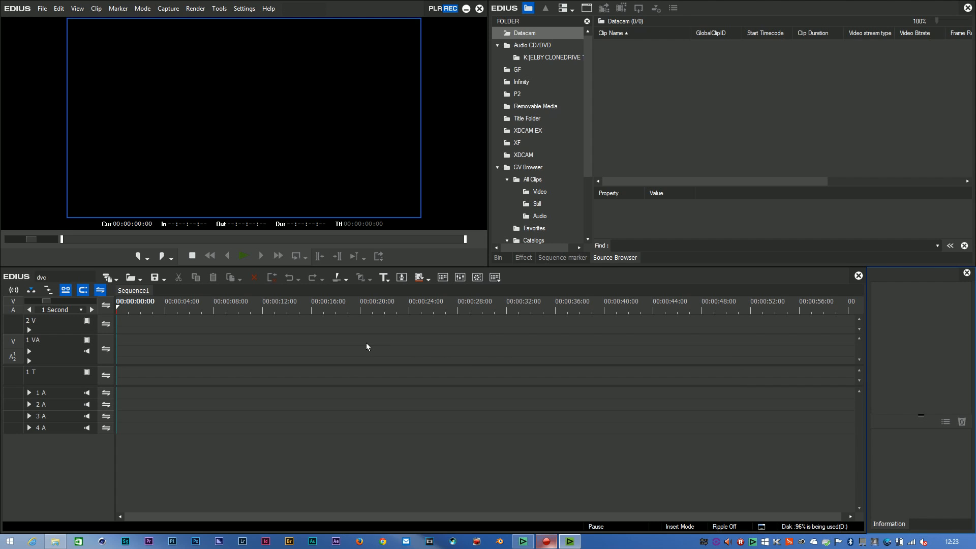
mouse_move(448, 334)
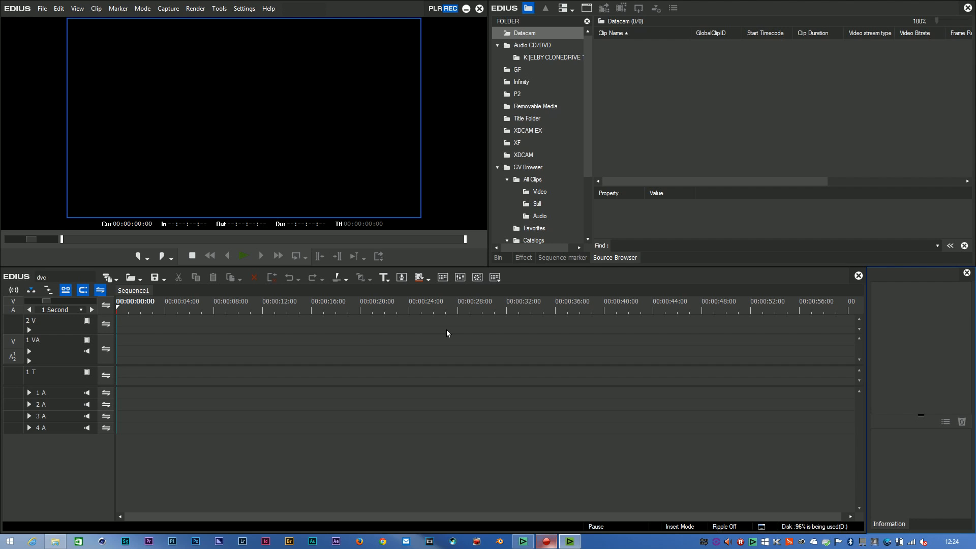
mouse_move(228, 349)
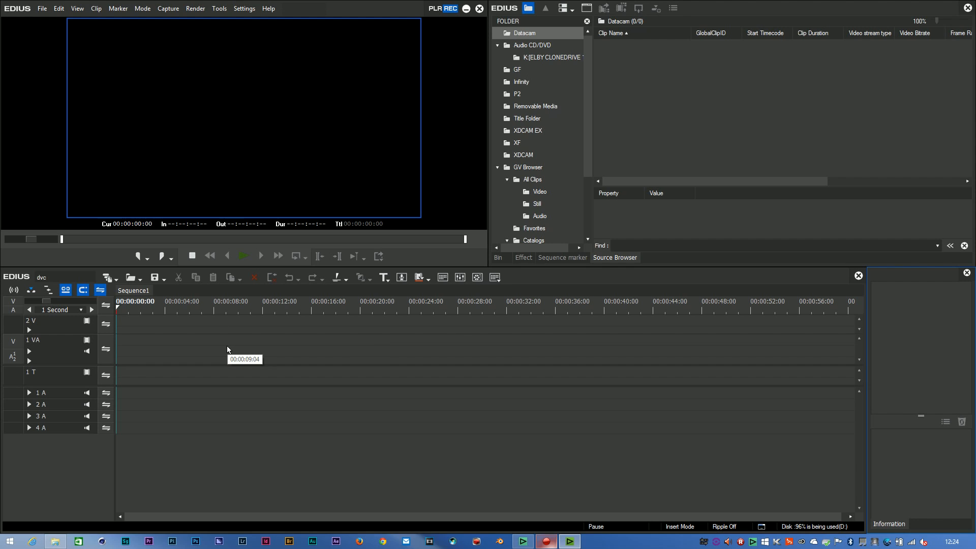
- In User Settings Window Color, reset the colour, then set R to -20 and G to -24
click(244, 8)
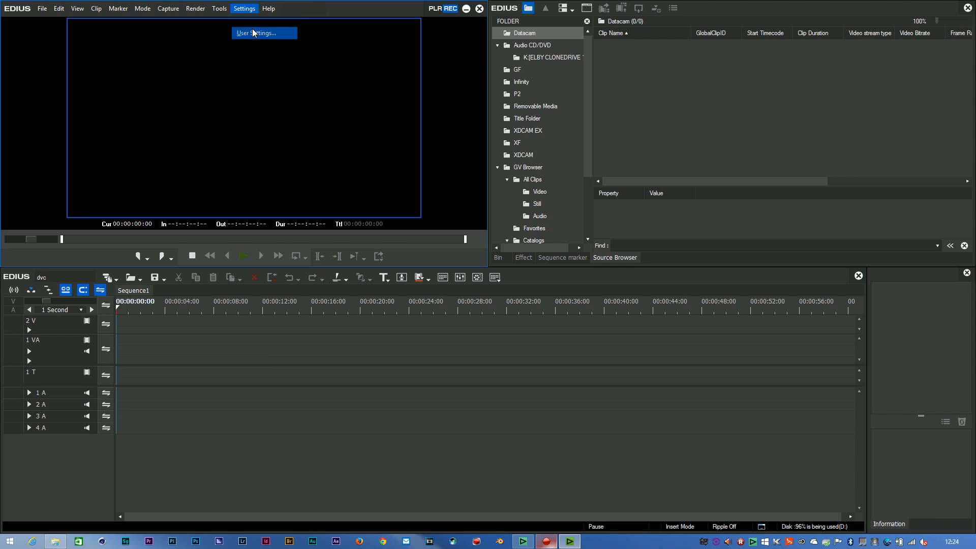
click(264, 32)
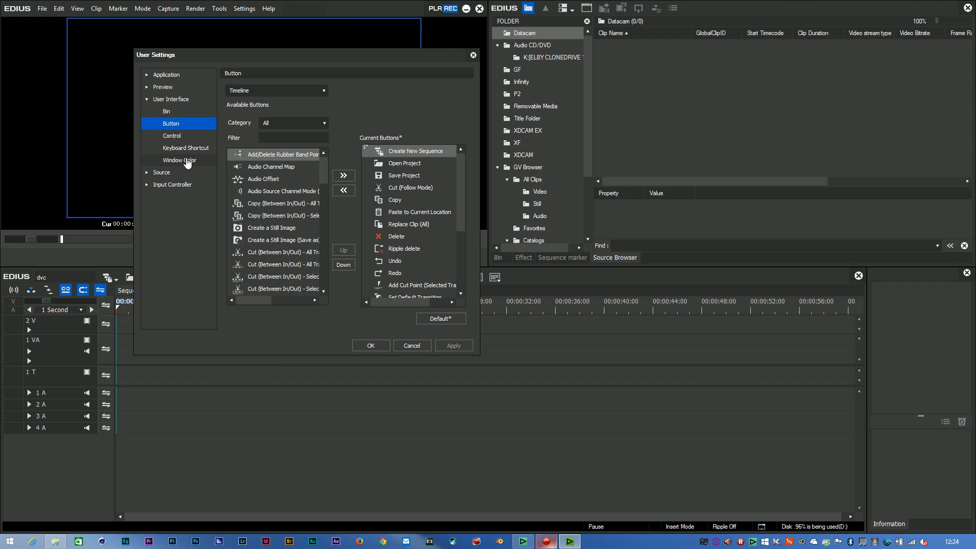
click(179, 161)
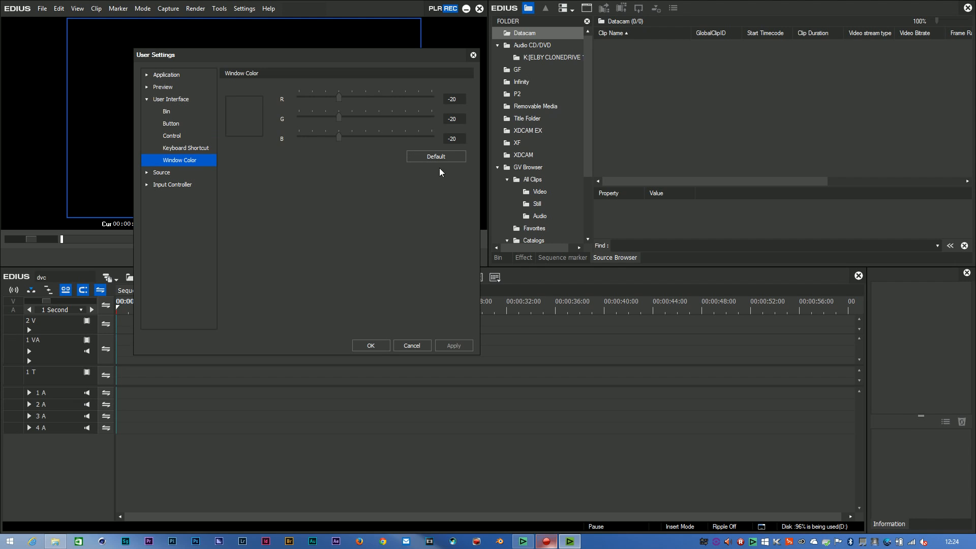
mouse_move(457, 155)
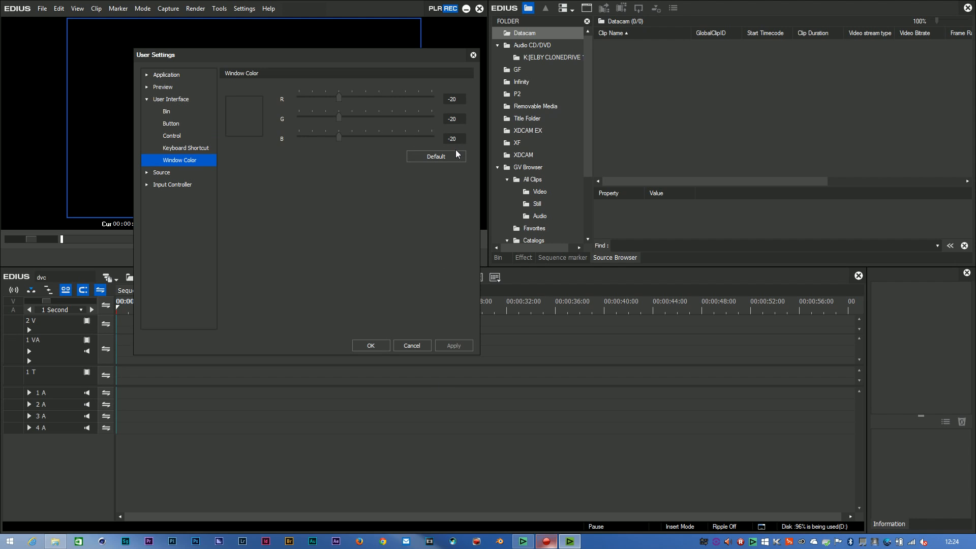
click(436, 156)
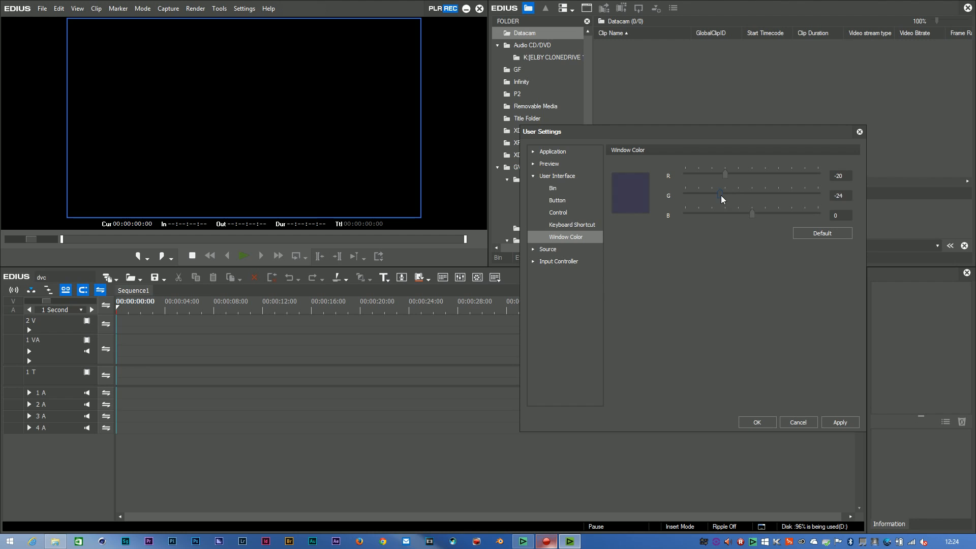
drag(752, 213, 722, 213)
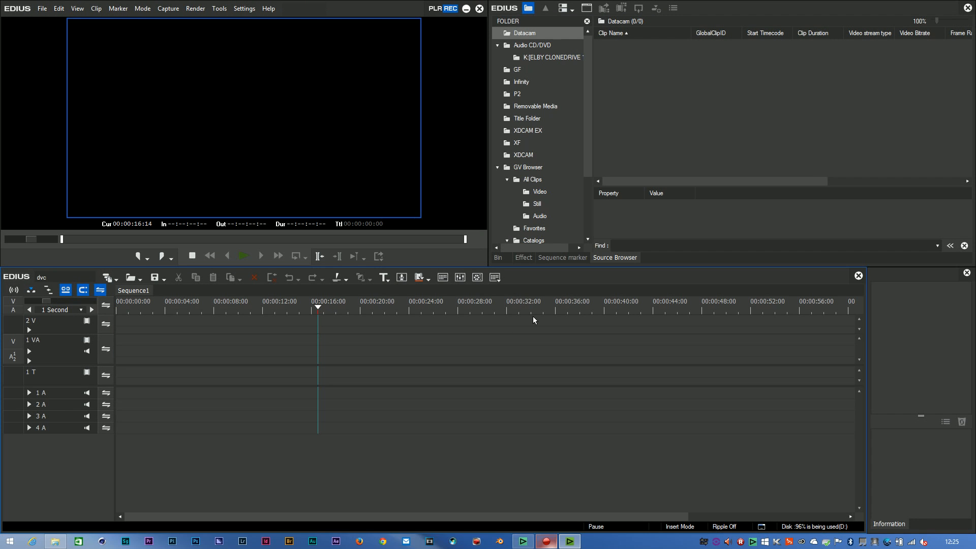
mouse_move(266, 141)
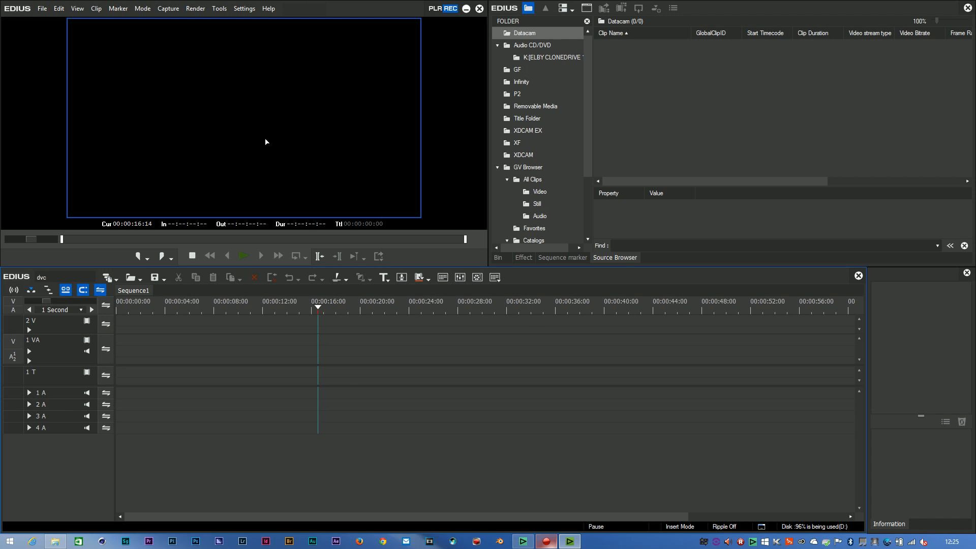
mouse_move(45, 19)
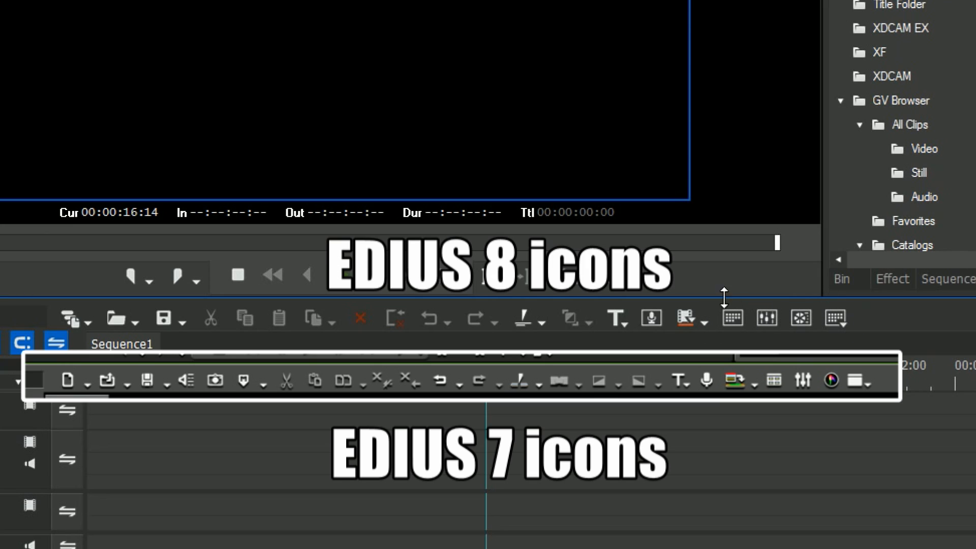
mouse_move(719, 339)
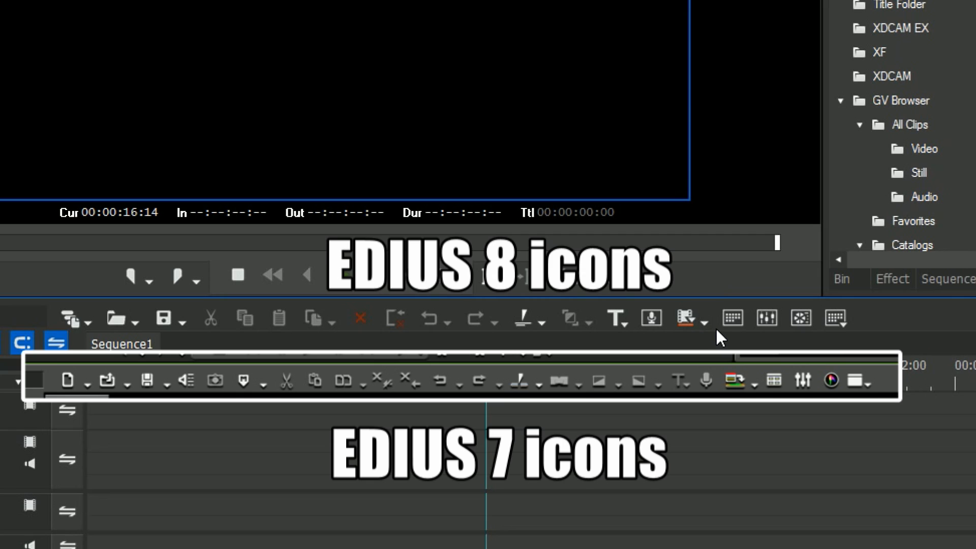
mouse_move(711, 301)
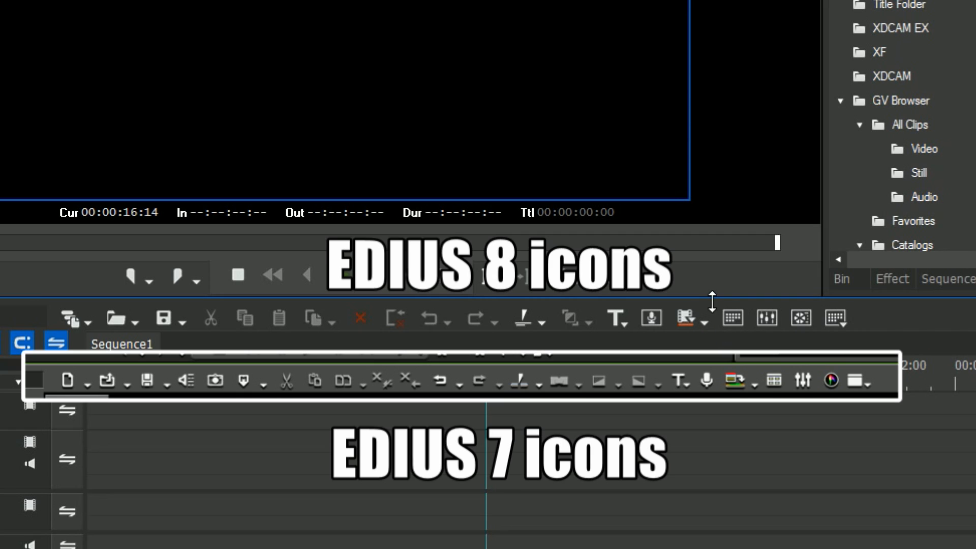
mouse_move(821, 341)
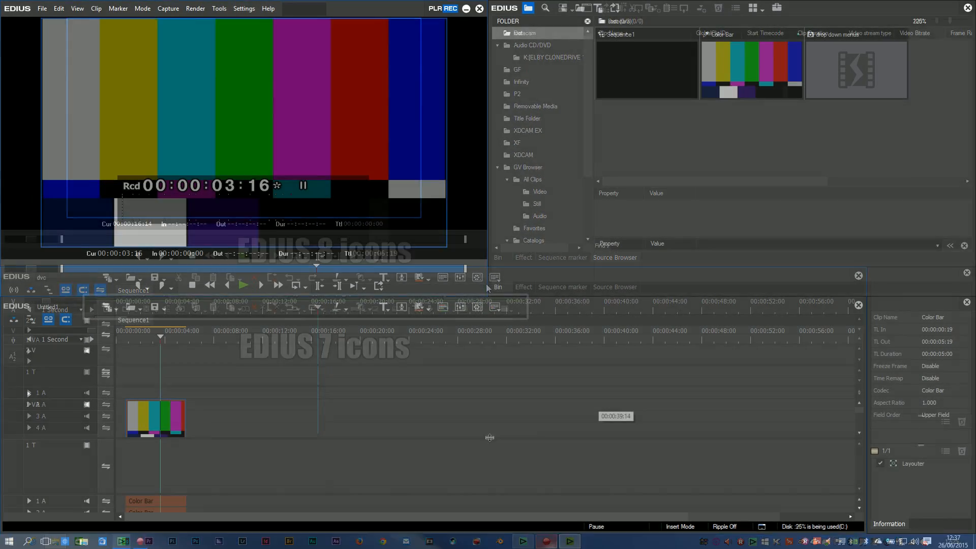
- Bring up the Windows Start menu app list over EDIUS 8
click(7, 540)
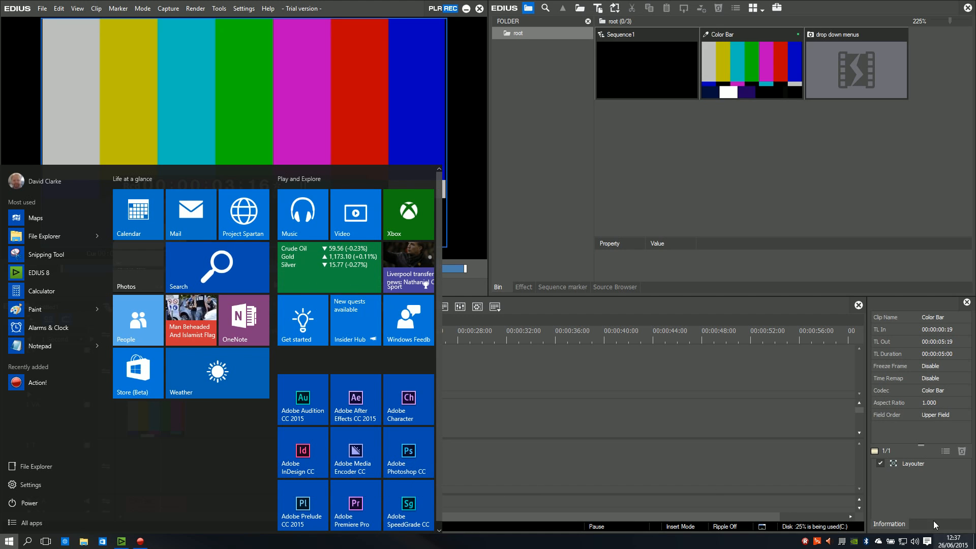
mouse_move(142, 493)
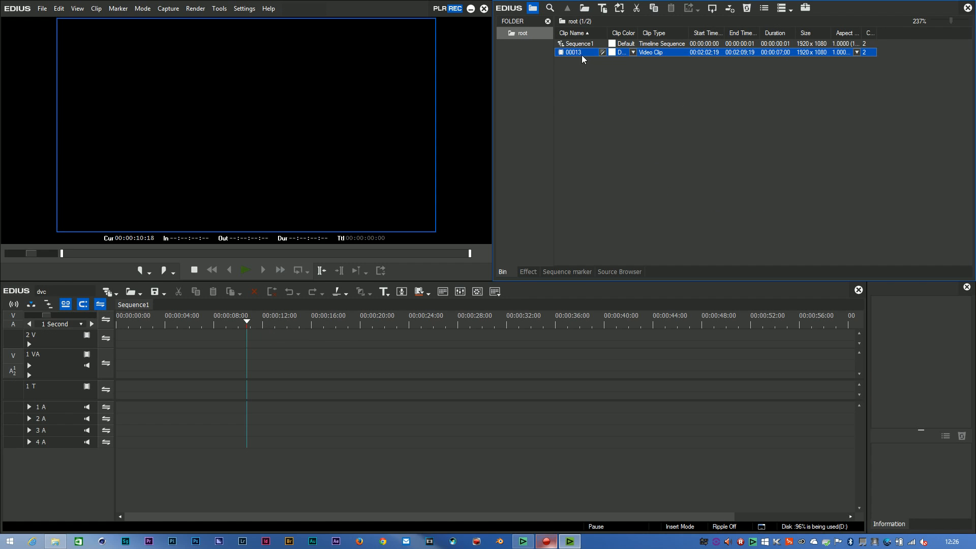
- Drag clip 00013 from the bin list onto the timeline tracks
drag(573, 52, 255, 358)
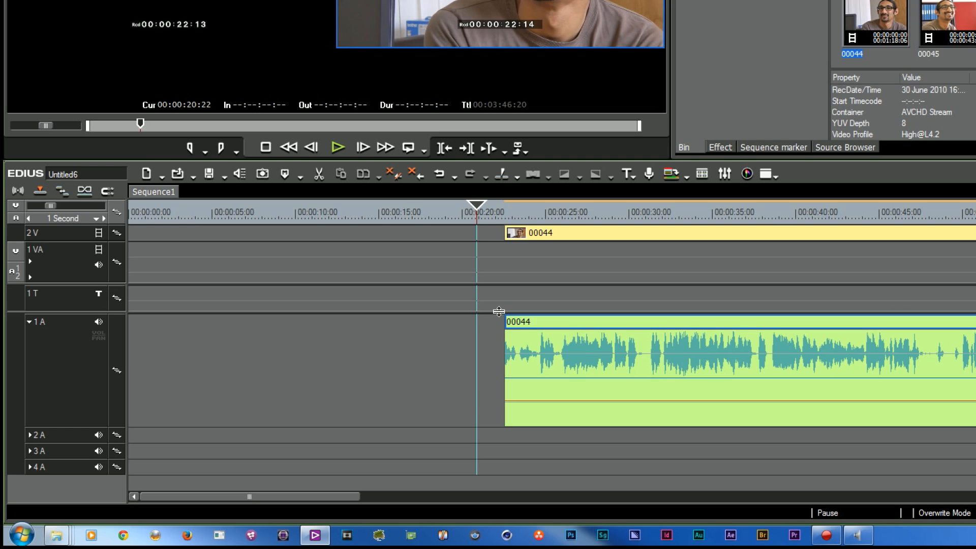
- Slide clip 00044 on tracks 2V and 1A up to the playhead
drag(517, 322, 563, 321)
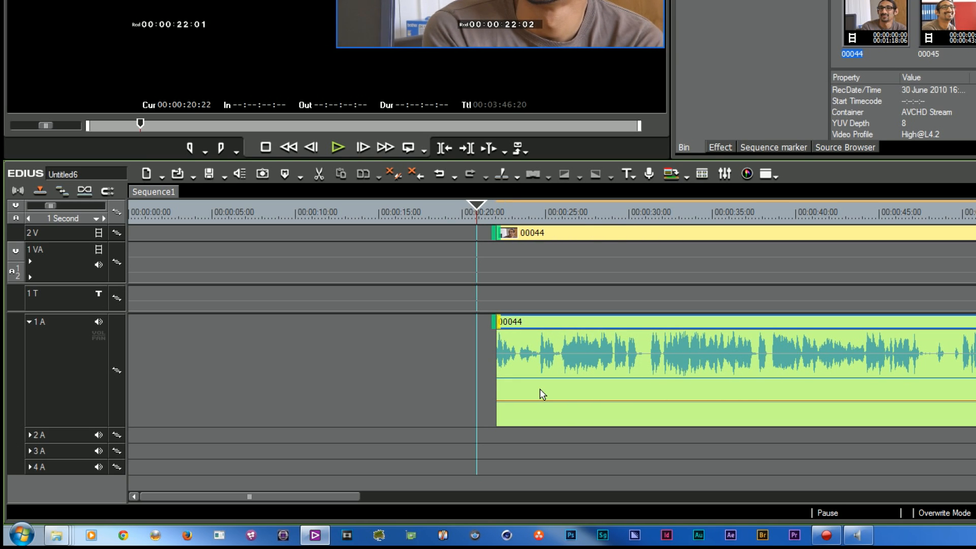
mouse_move(530, 357)
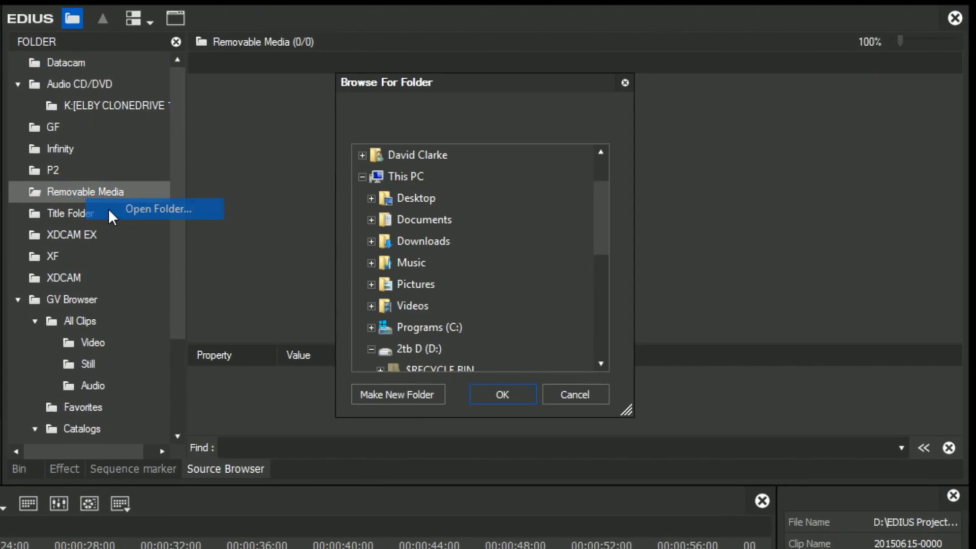
- Load the New folder's 38 train clips, enlarge thumbnails, and switch to Detail view
click(502, 394)
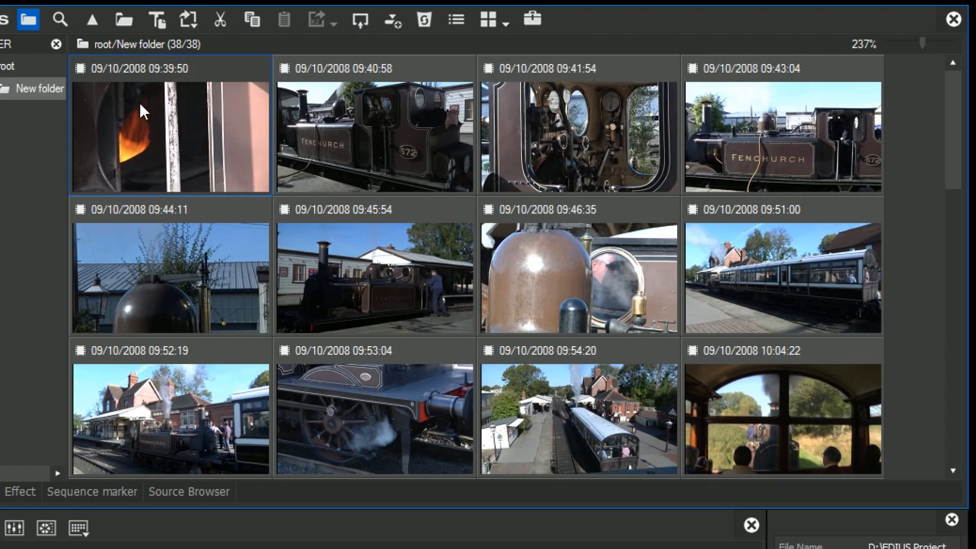
mouse_move(331, 311)
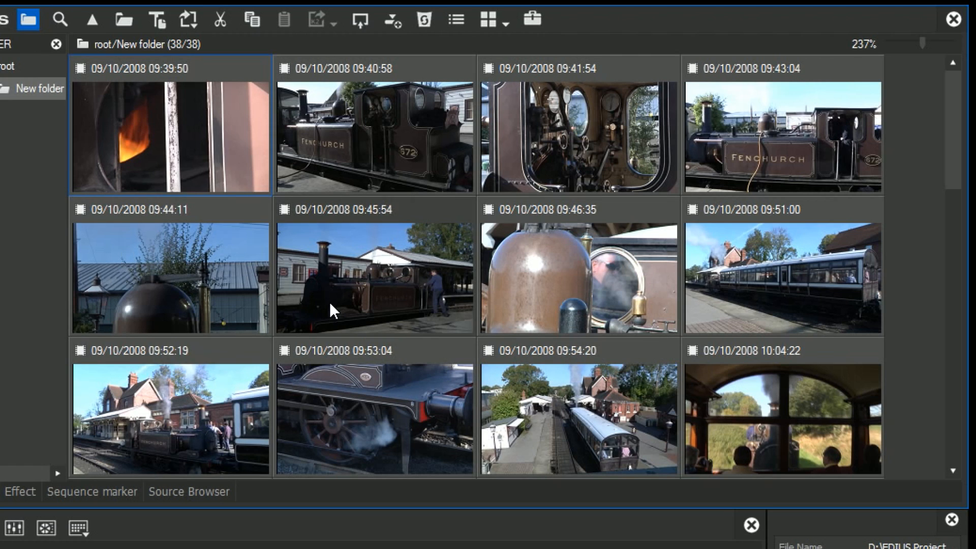
mouse_move(325, 236)
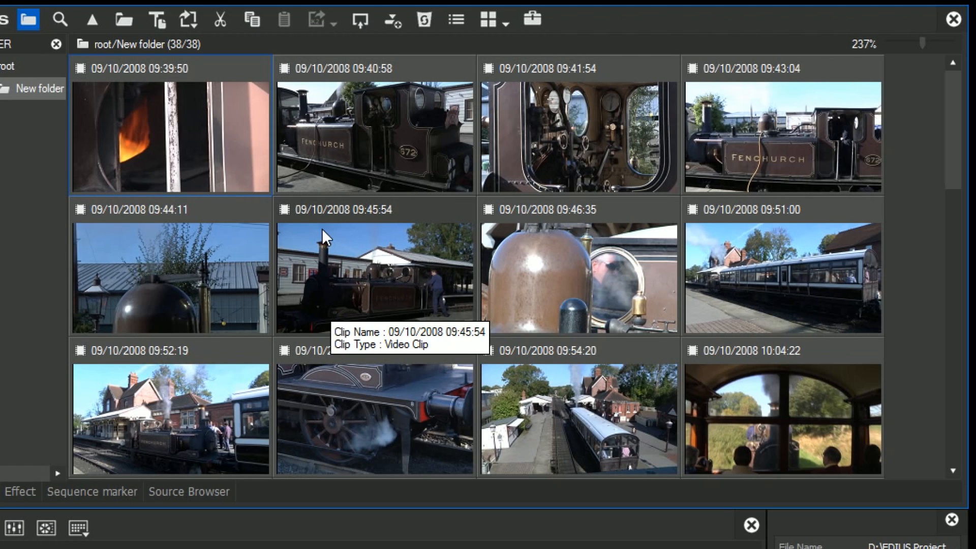
mouse_move(924, 45)
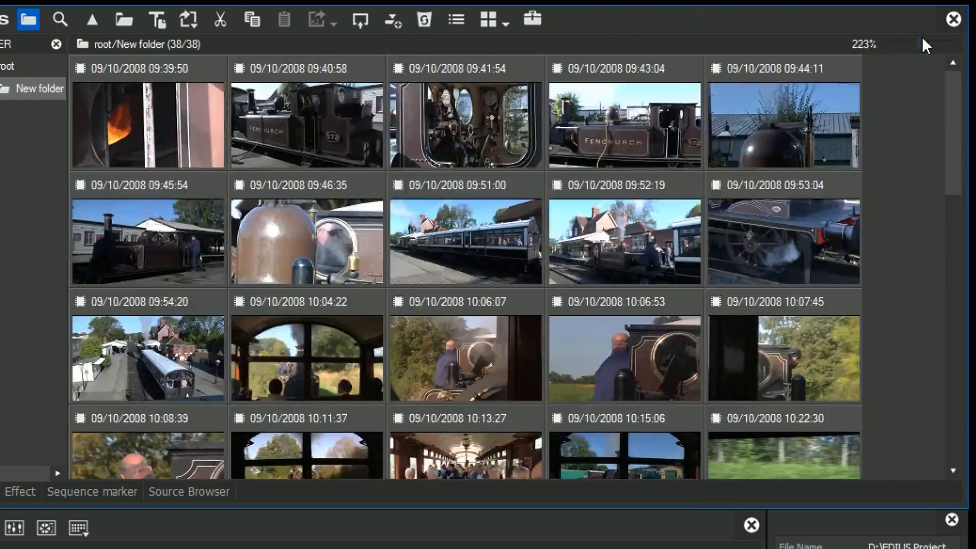
drag(902, 45, 952, 44)
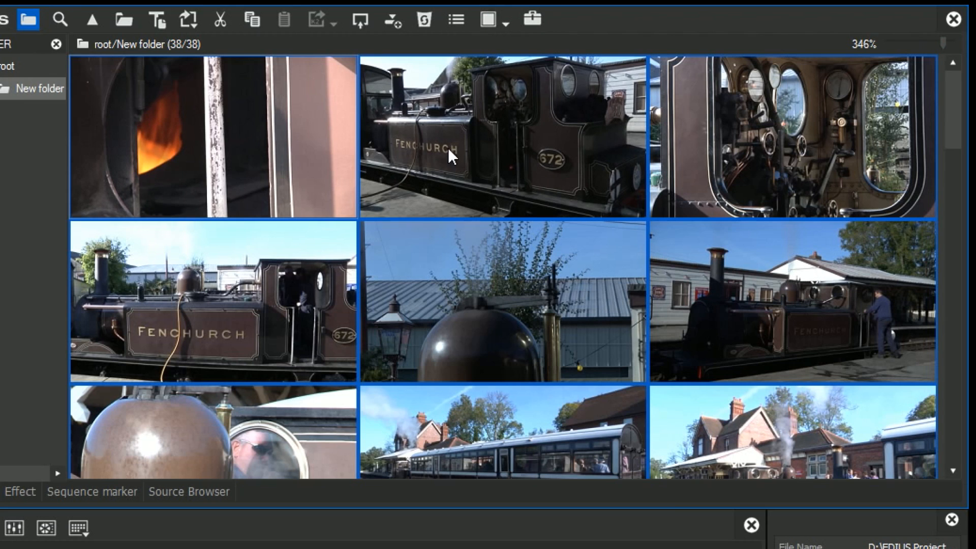
mouse_move(934, 40)
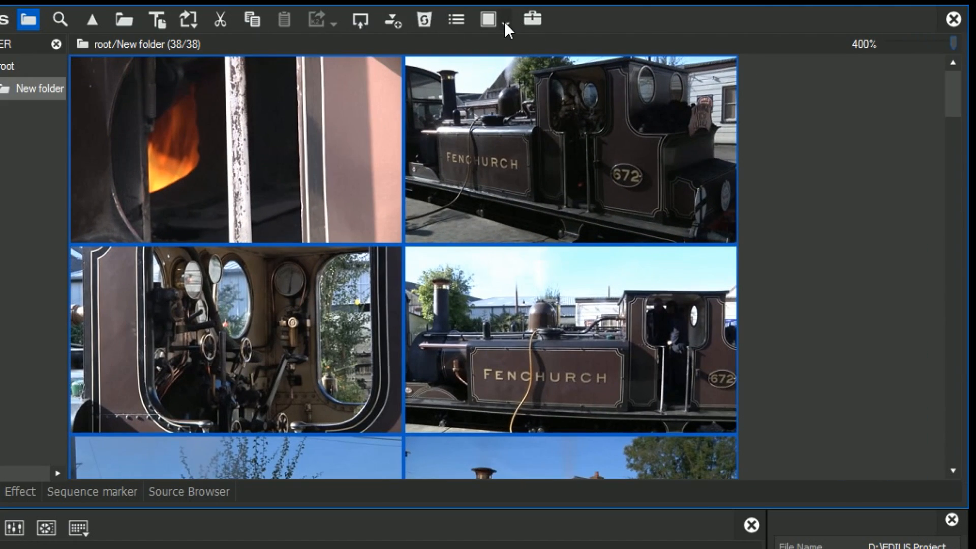
click(485, 19)
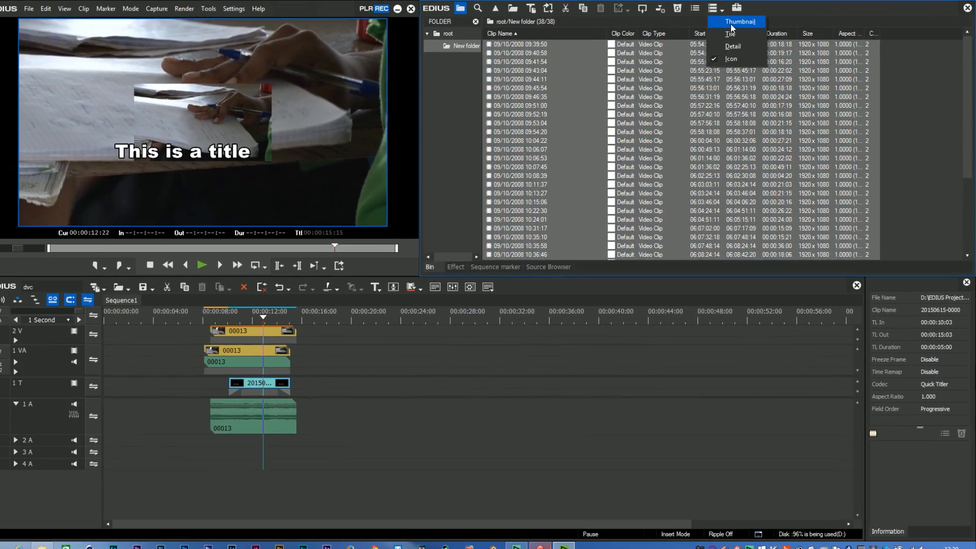
- Switch the bin view back to Thumbnail for the train clips
click(738, 21)
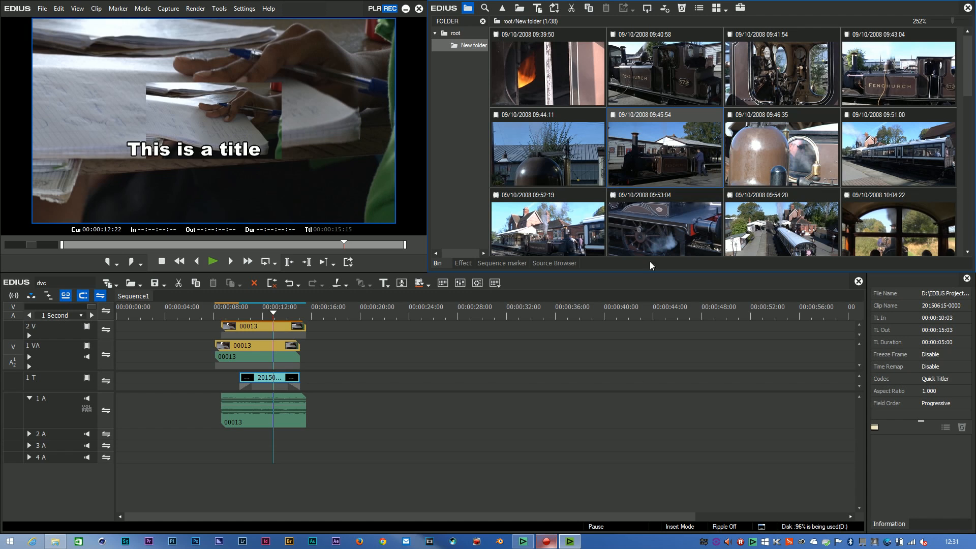
mouse_move(691, 155)
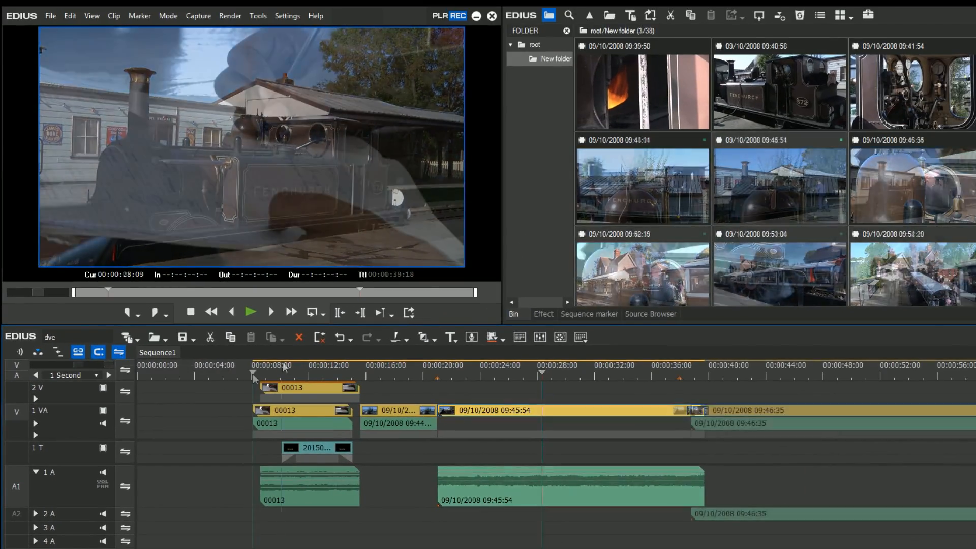
- In the Sequence marker list, remove the anchor from marker 003
click(589, 314)
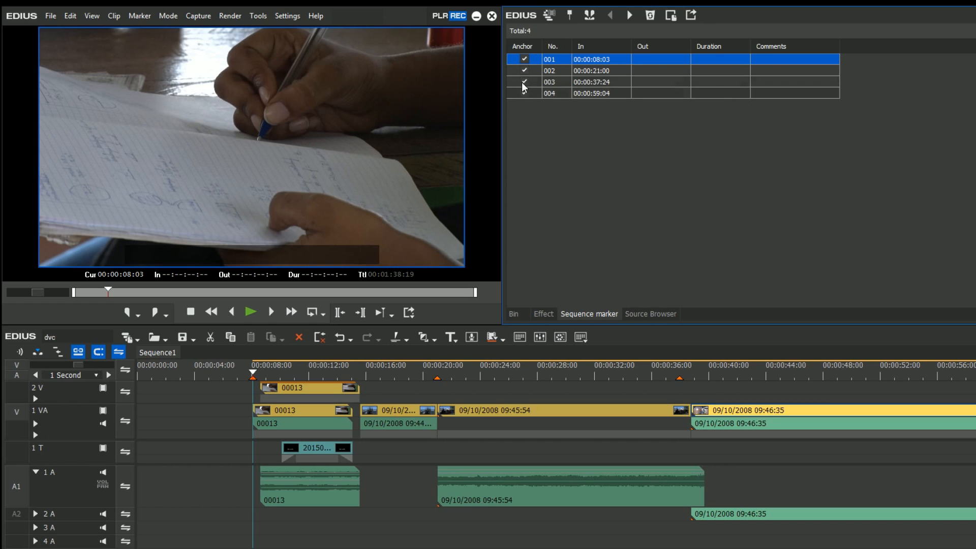
click(523, 93)
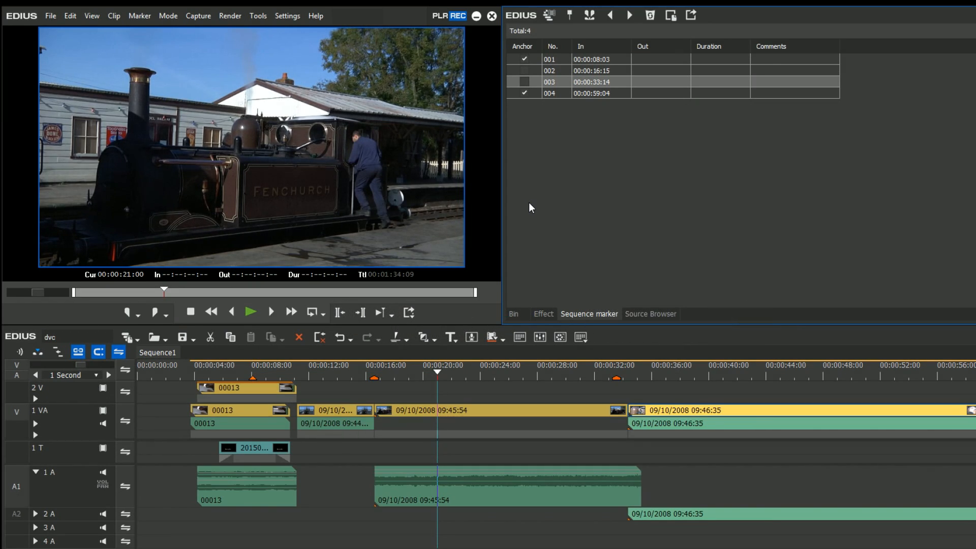
mouse_move(115, 360)
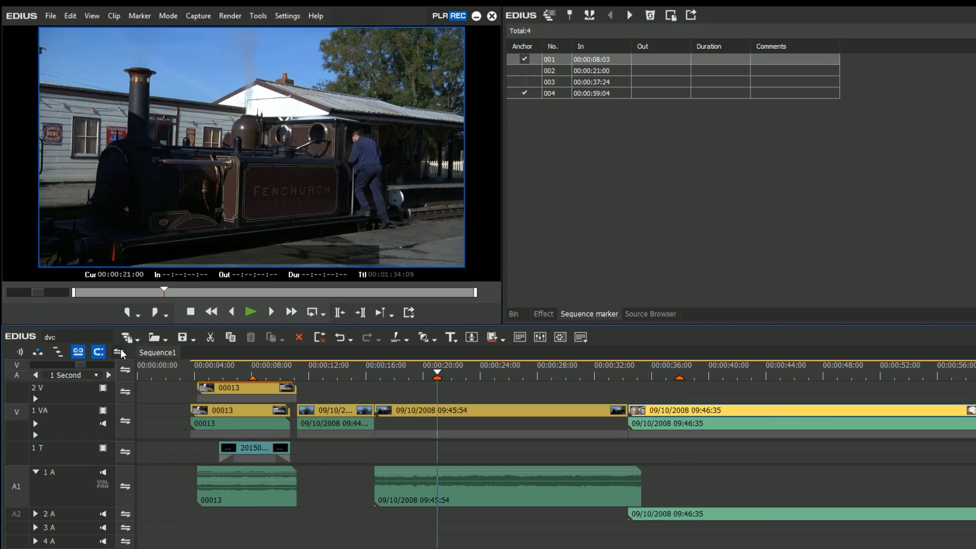
mouse_move(119, 352)
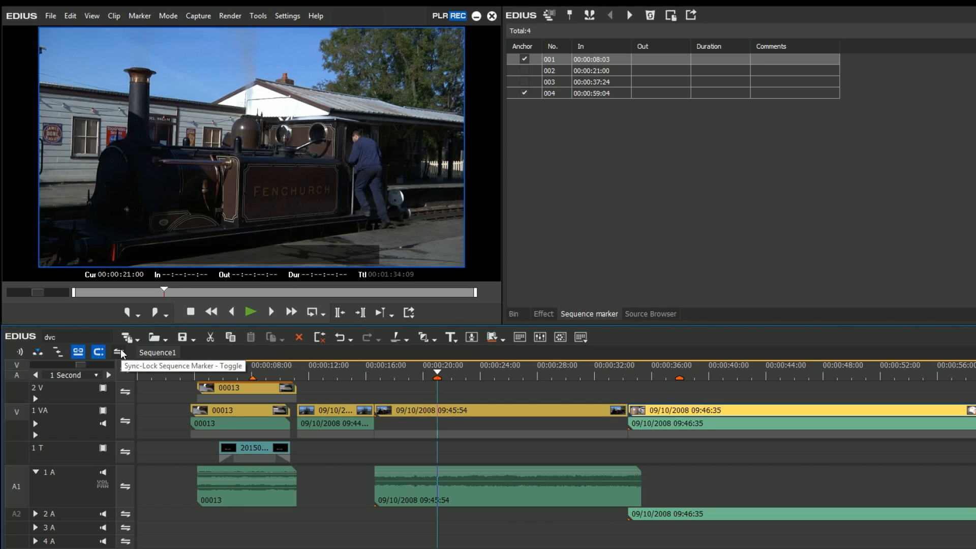
mouse_move(122, 504)
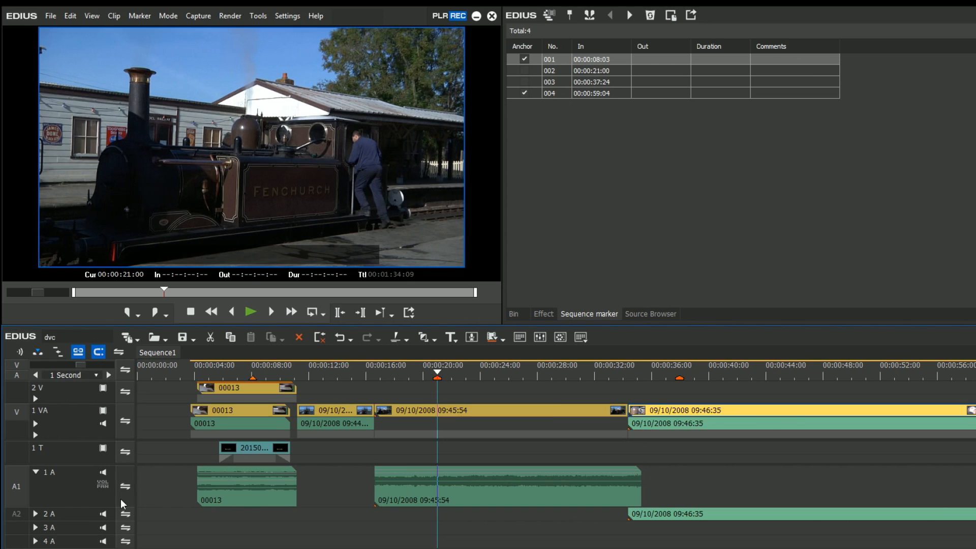